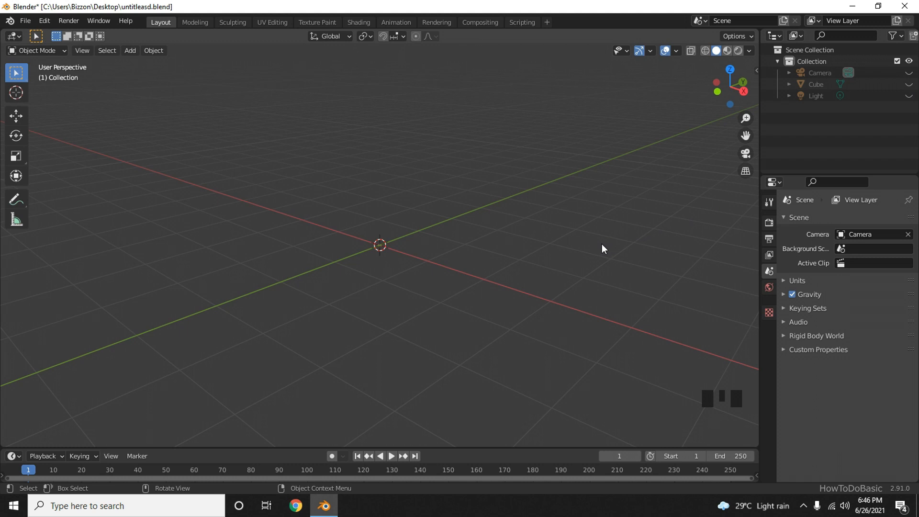
pyautogui.moveTo(600, 247)
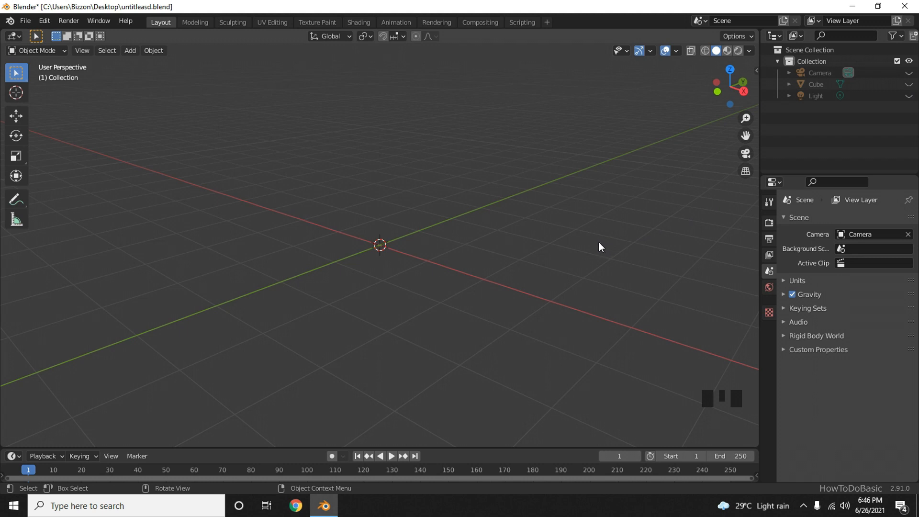
pyautogui.moveTo(596, 242)
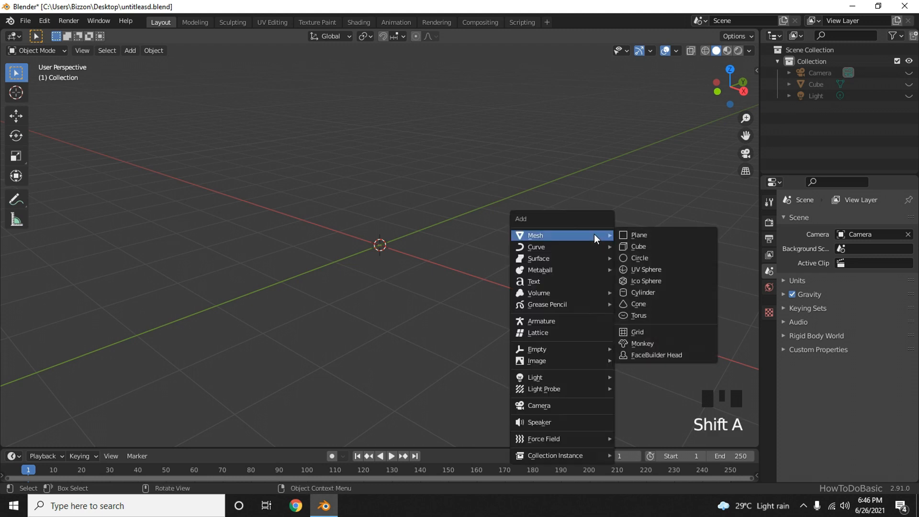
pyautogui.moveTo(638, 247)
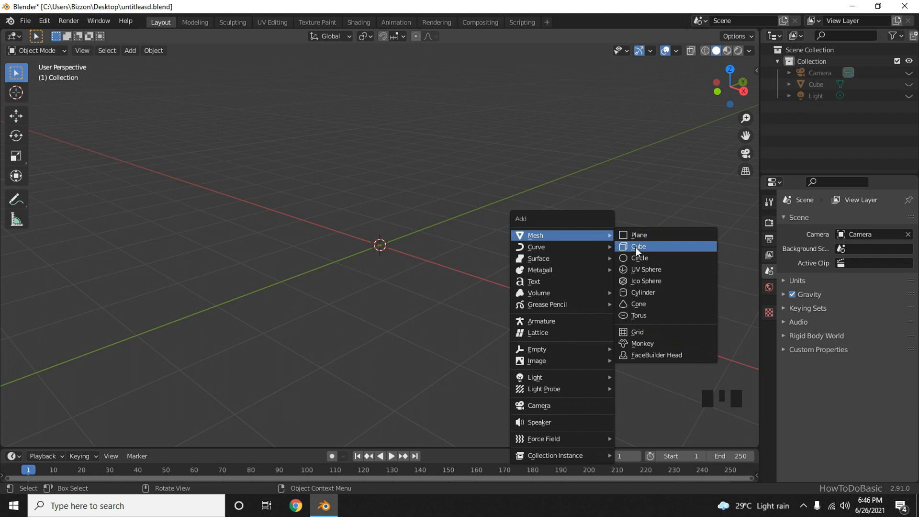
# Add a cube mesh (Cube.001) at the world origin from Add > Mesh.
pyautogui.click(638, 247)
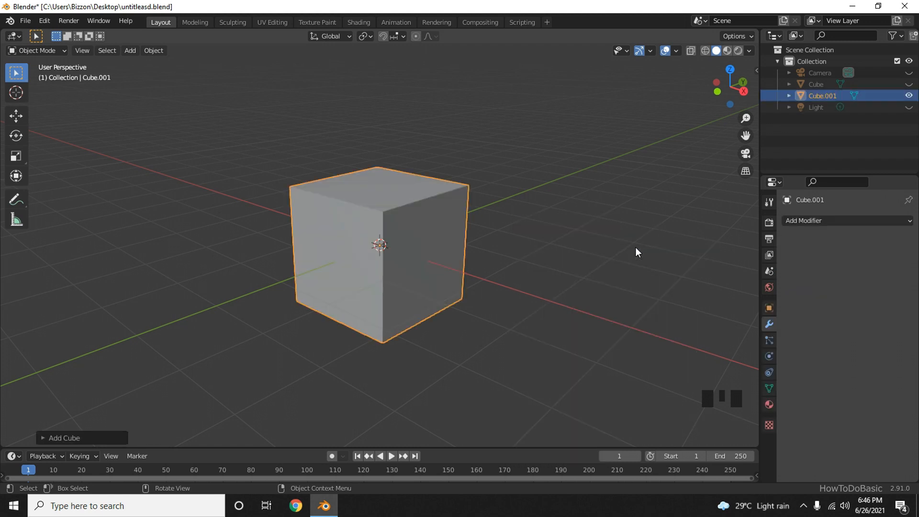
pyautogui.moveTo(468, 271)
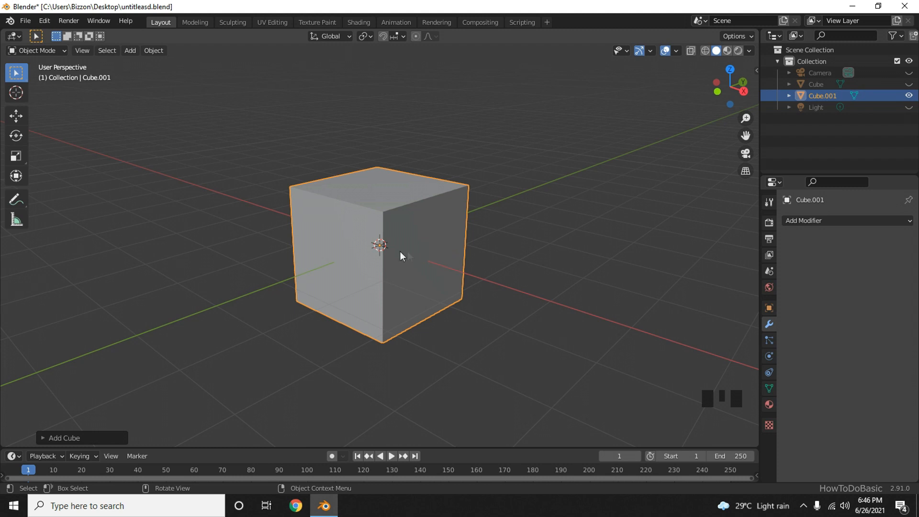
pyautogui.moveTo(382, 253)
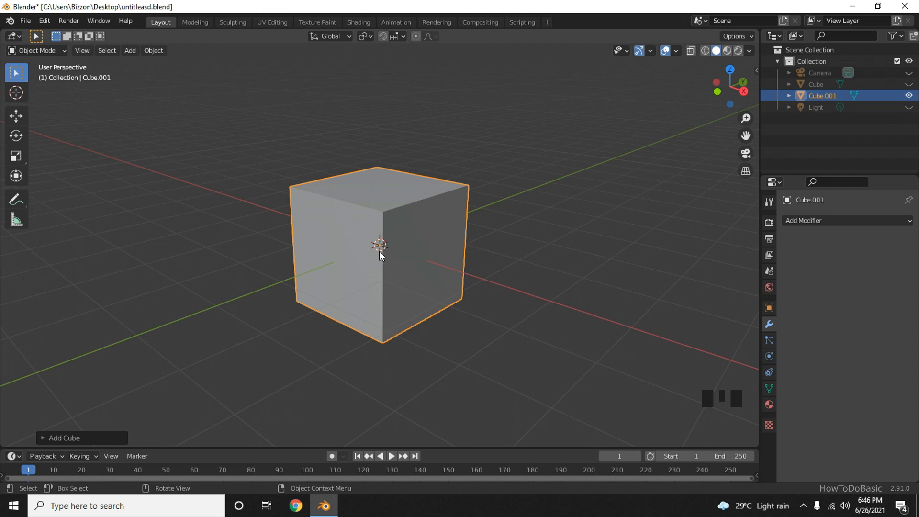
pyautogui.moveTo(381, 254)
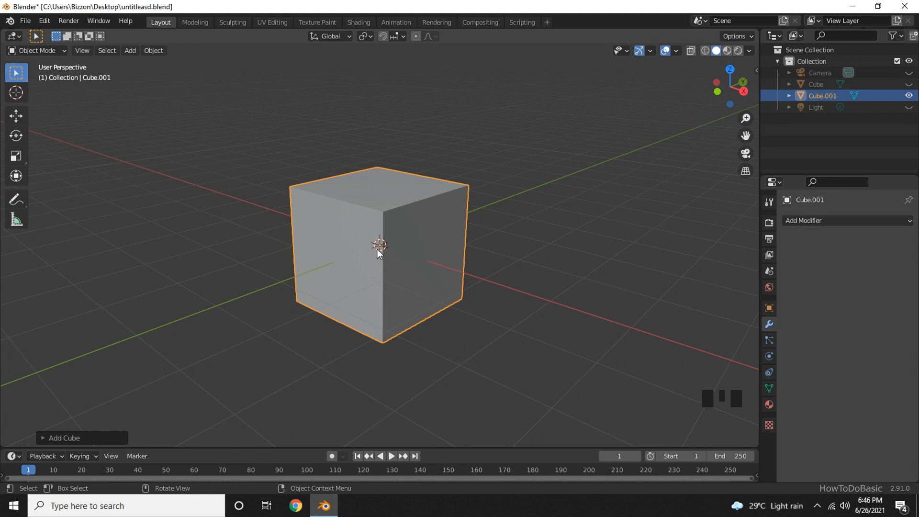
pyautogui.moveTo(321, 224)
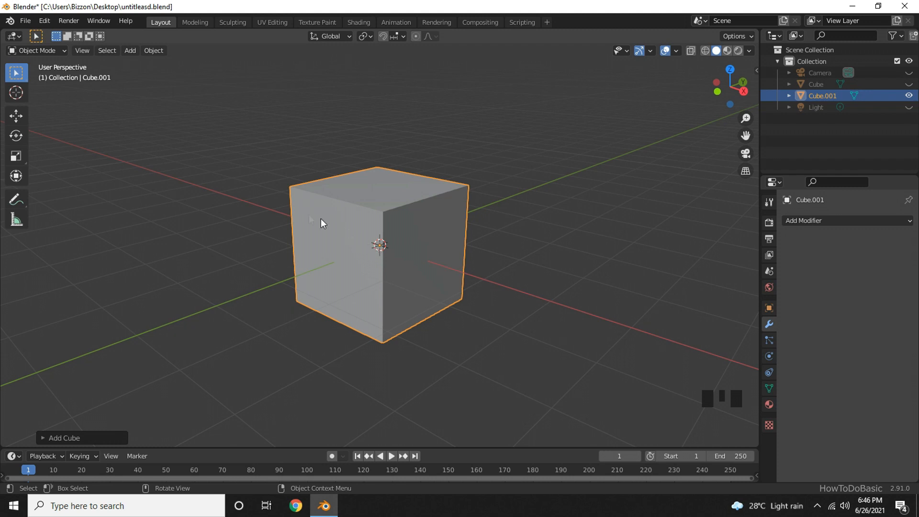
pyautogui.moveTo(245, 197)
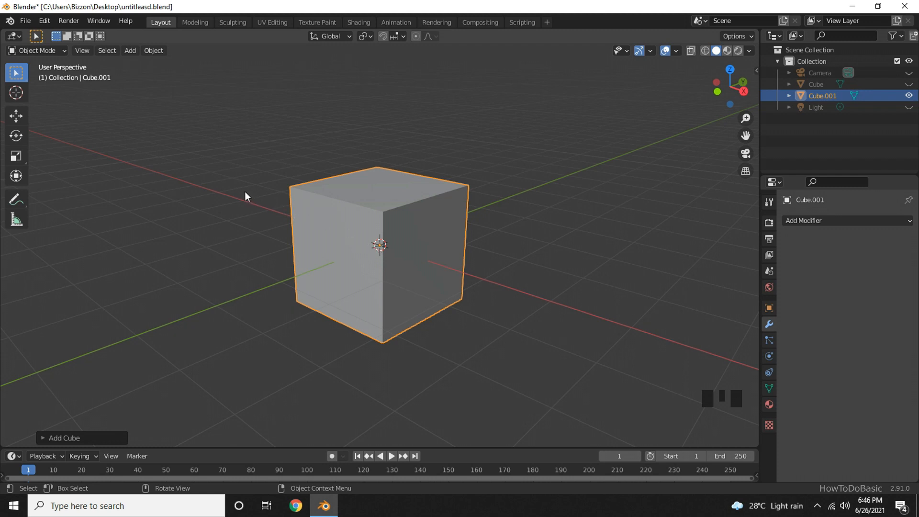
pyautogui.moveTo(373, 259)
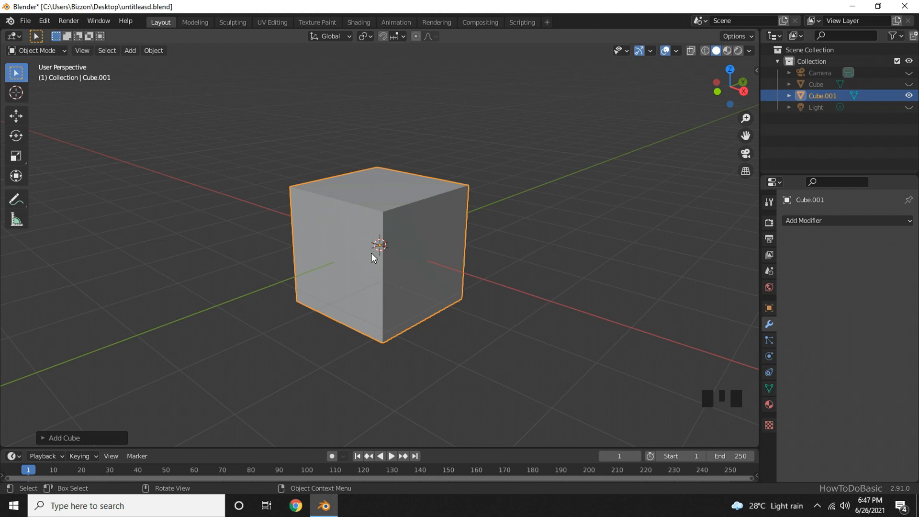
pyautogui.moveTo(343, 246)
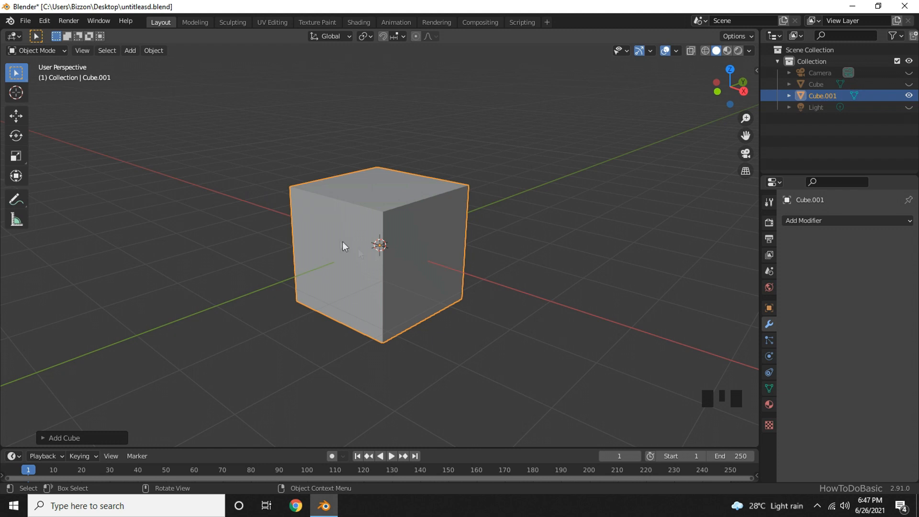
pyautogui.moveTo(222, 178)
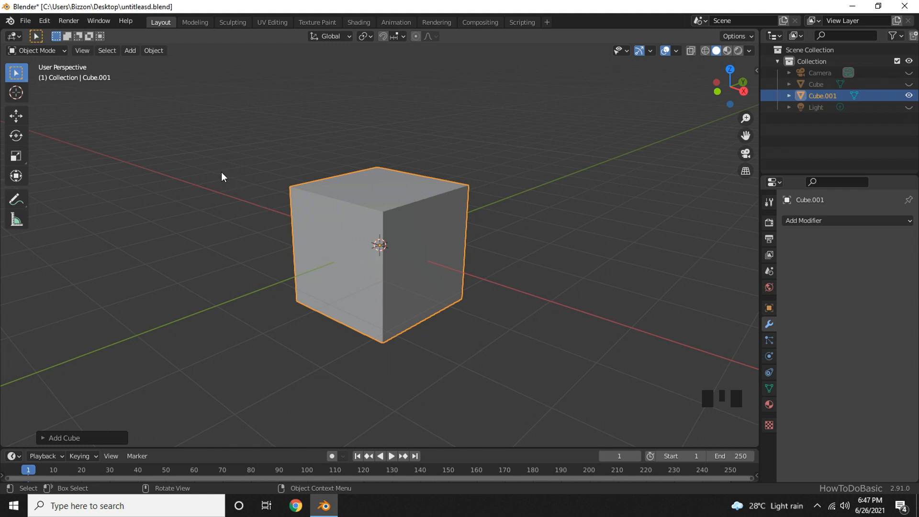
pyautogui.moveTo(385, 251)
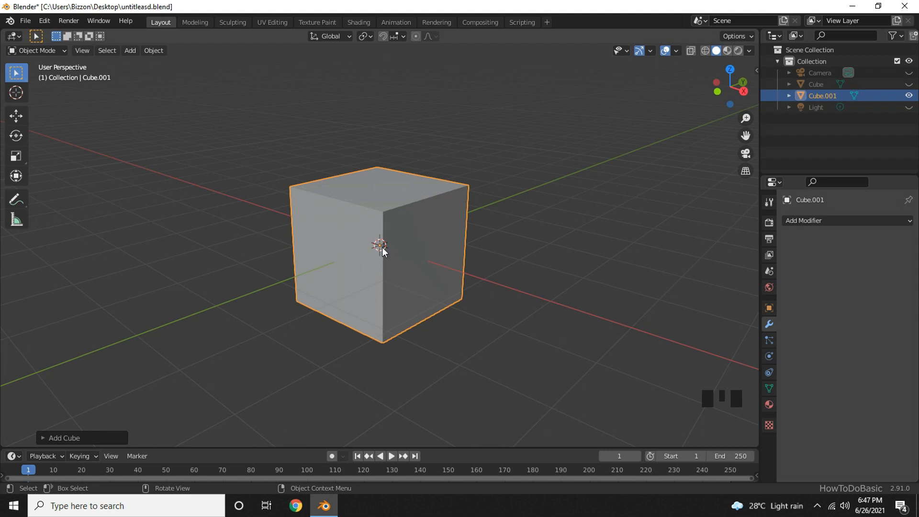
pyautogui.moveTo(378, 250)
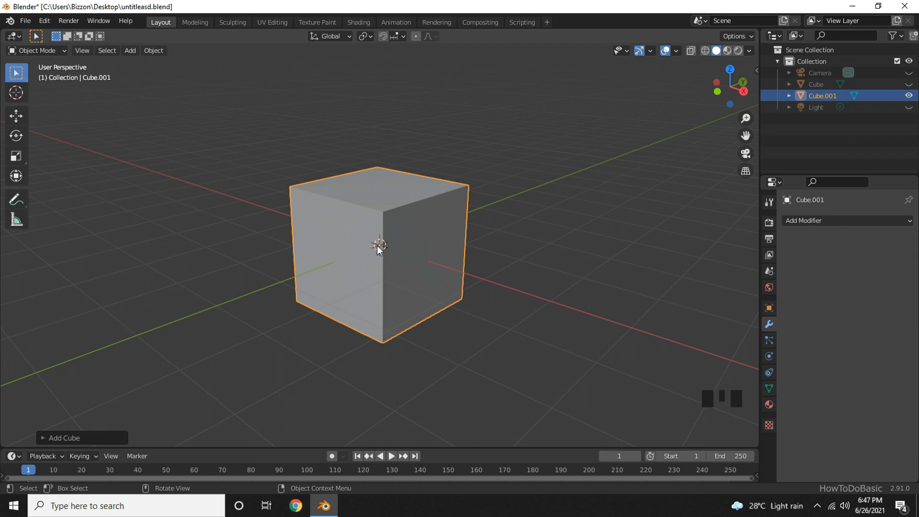
pyautogui.moveTo(73, 118)
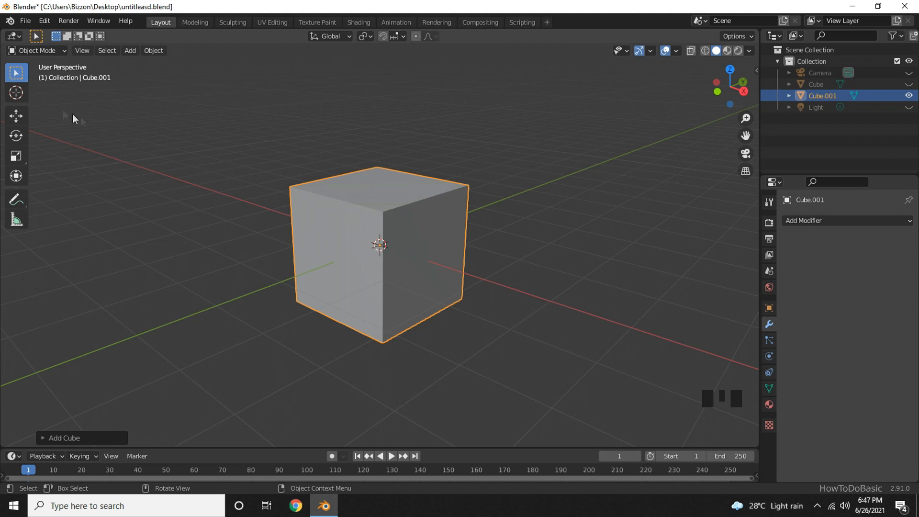
pyautogui.moveTo(16, 93)
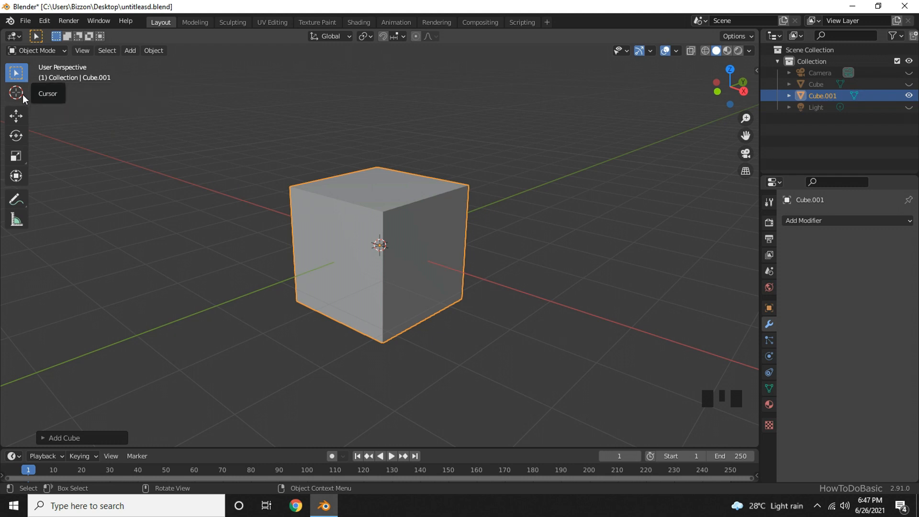
pyautogui.moveTo(24, 99)
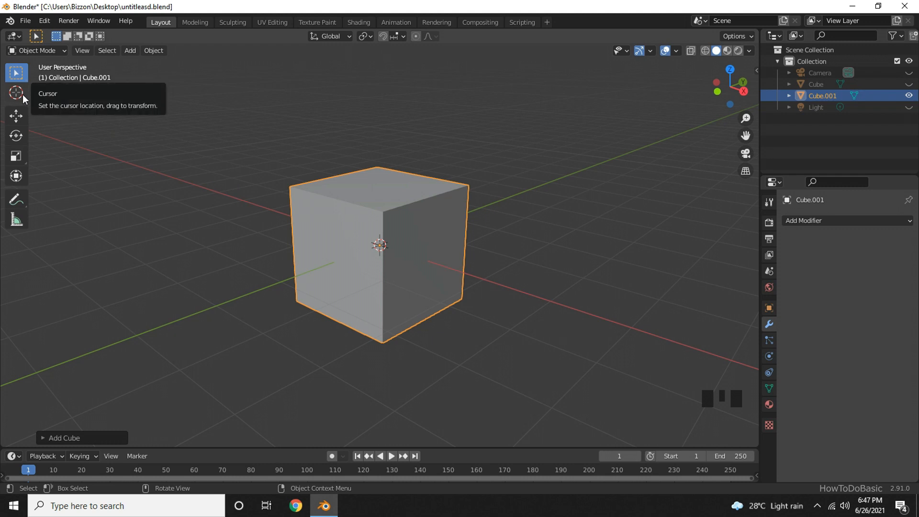
# Place the 3D cursor upper left of the cube and add a cube there.
pyautogui.click(16, 94)
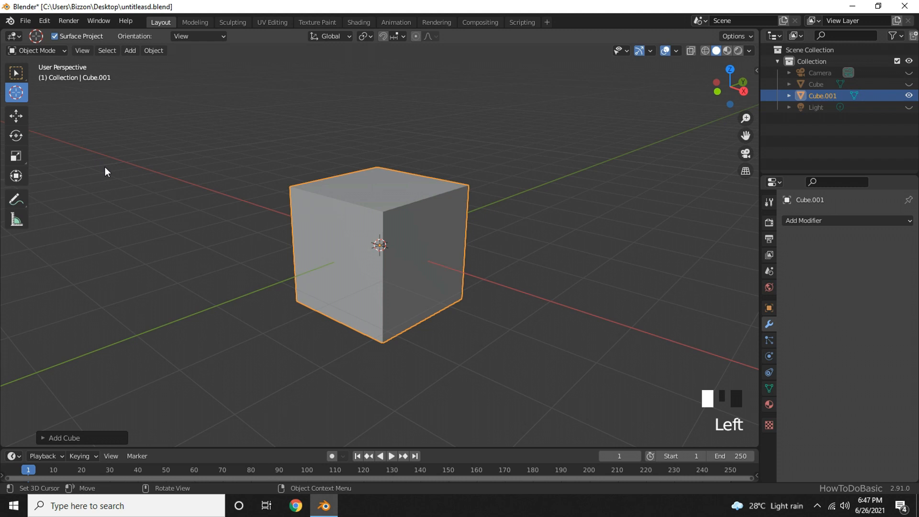
pyautogui.click(105, 167)
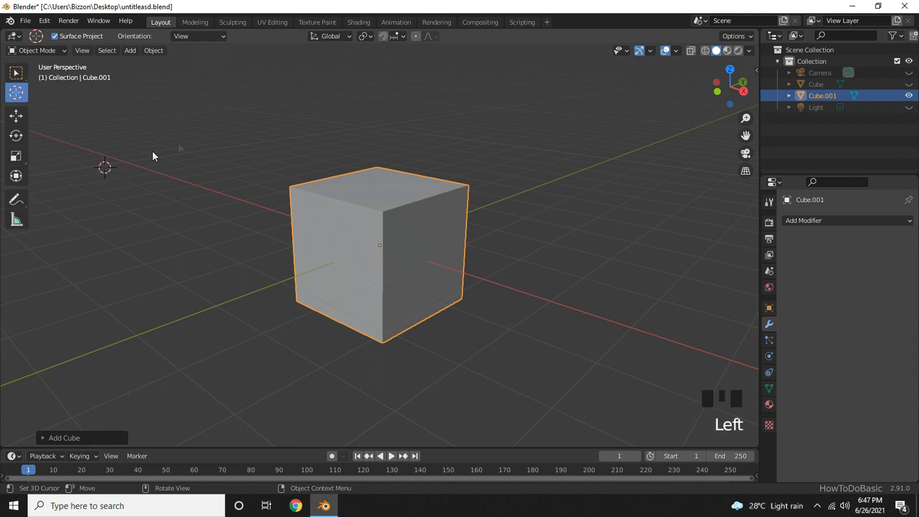
pyautogui.moveTo(275, 148)
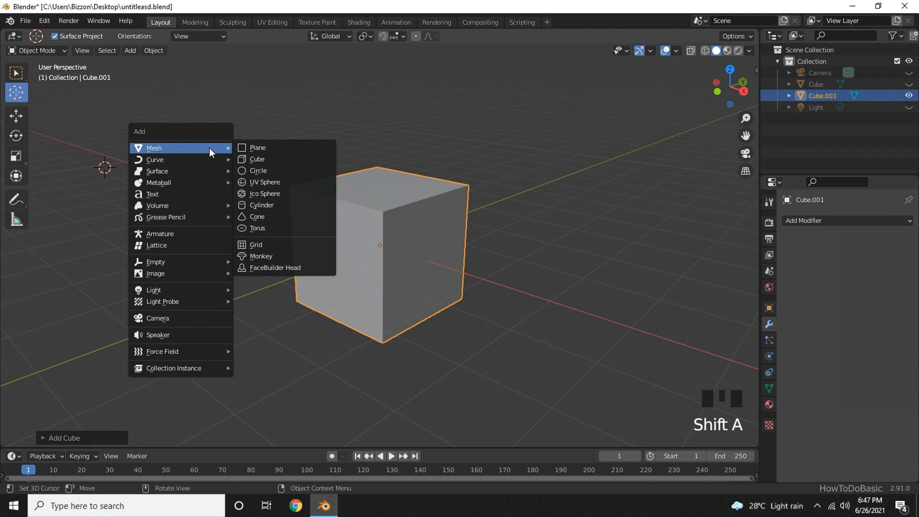
pyautogui.moveTo(263, 174)
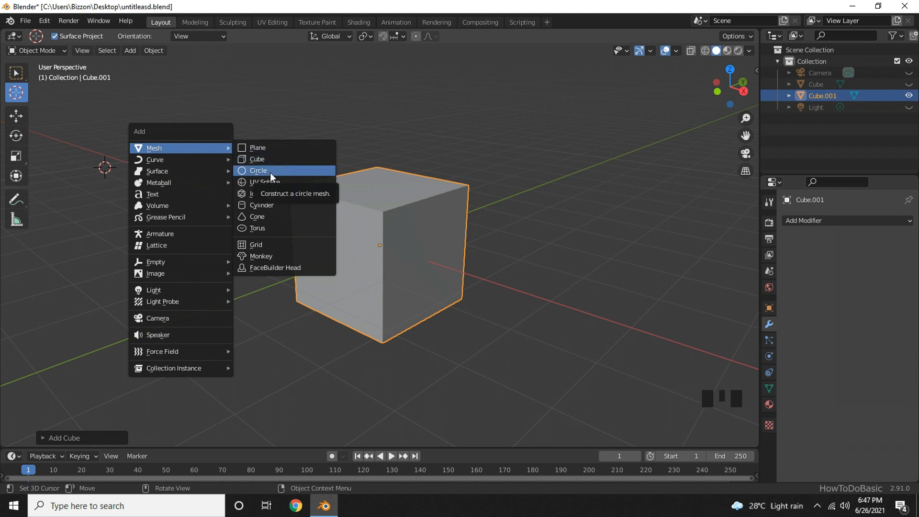
pyautogui.moveTo(274, 159)
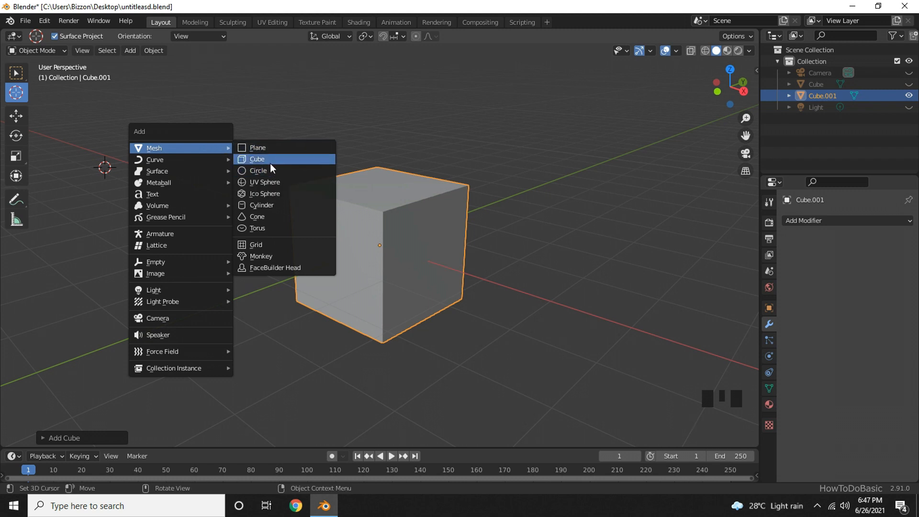
pyautogui.click(256, 159)
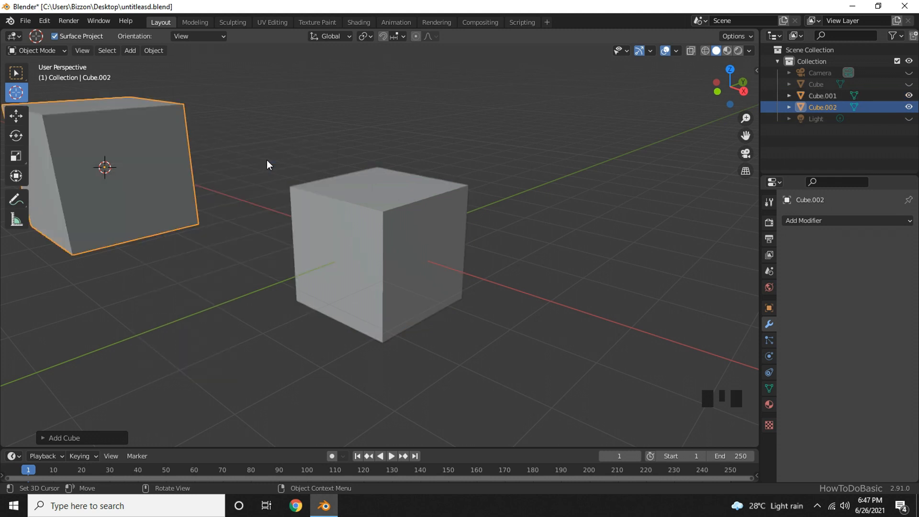
pyautogui.scroll(-3)
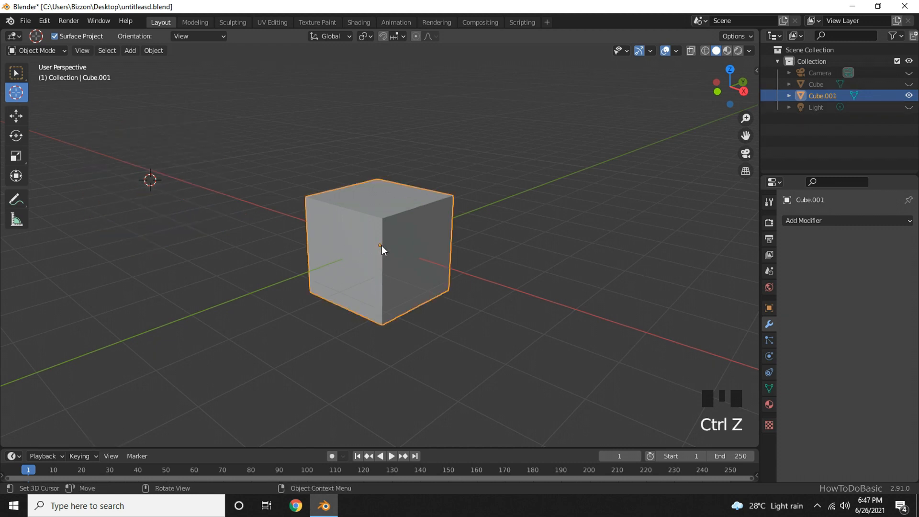
pyautogui.moveTo(16, 122)
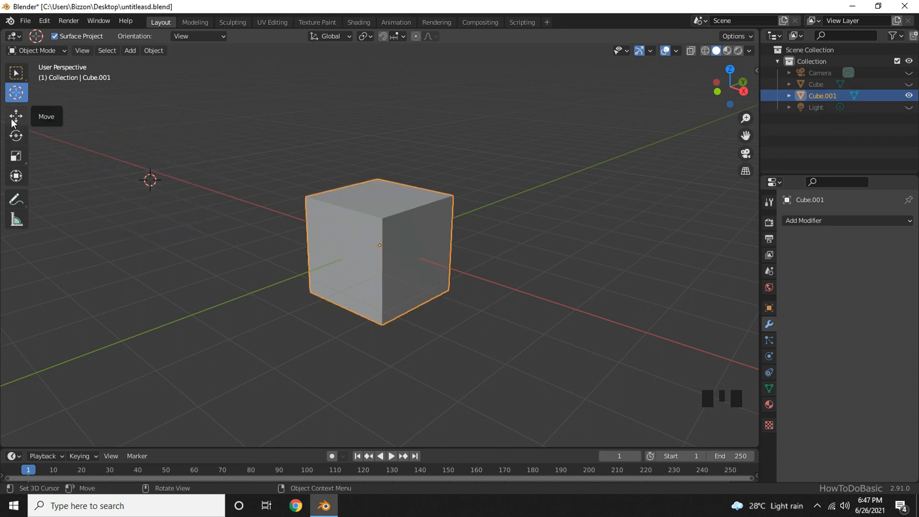
# Drag Cube.001 with the Move tool onto the upper-left cursor spot.
pyautogui.click(15, 116)
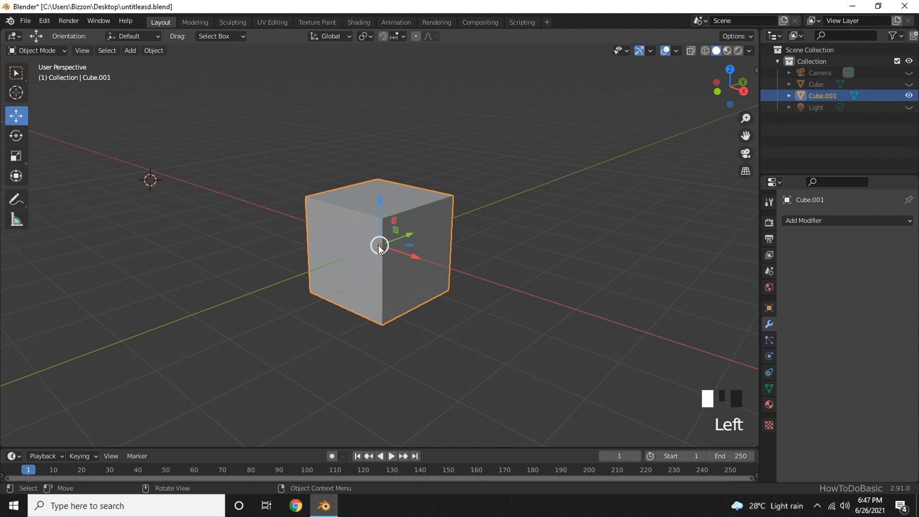
pyautogui.moveTo(379, 245); pyautogui.dragTo(159, 182)
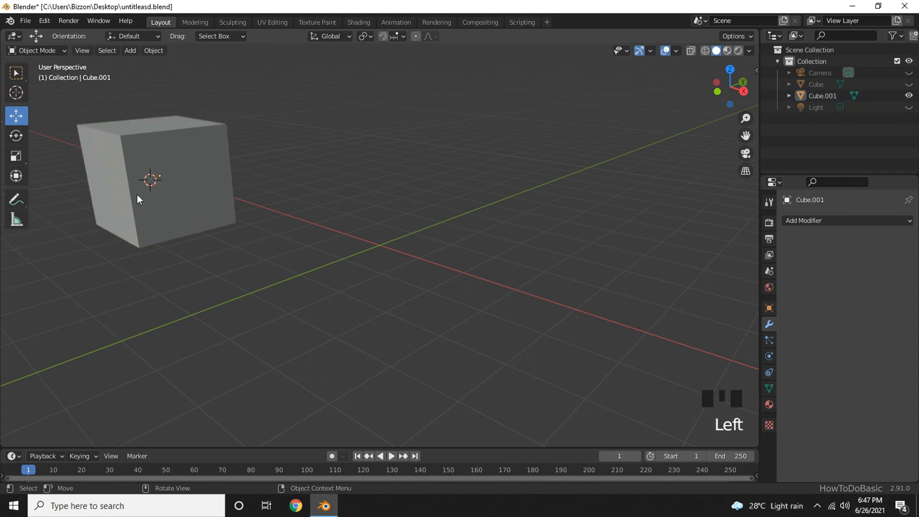
pyautogui.moveTo(380, 253)
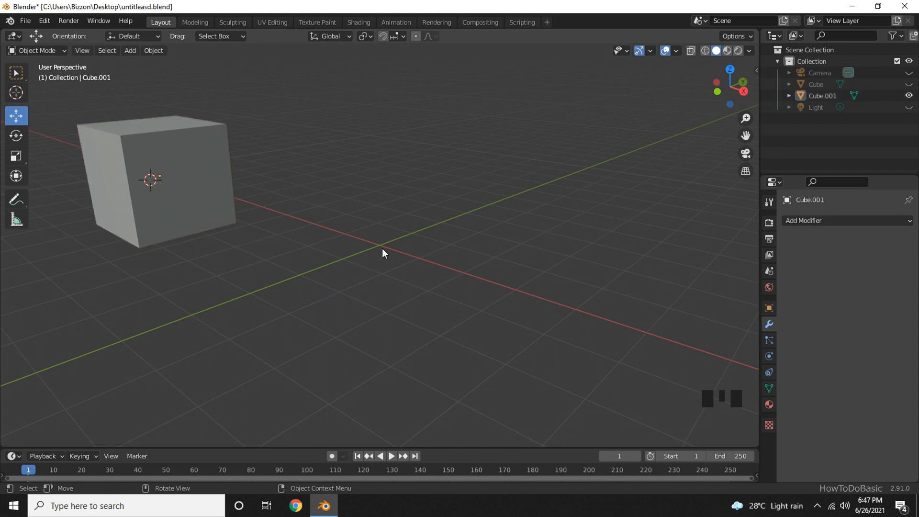
pyautogui.moveTo(359, 252)
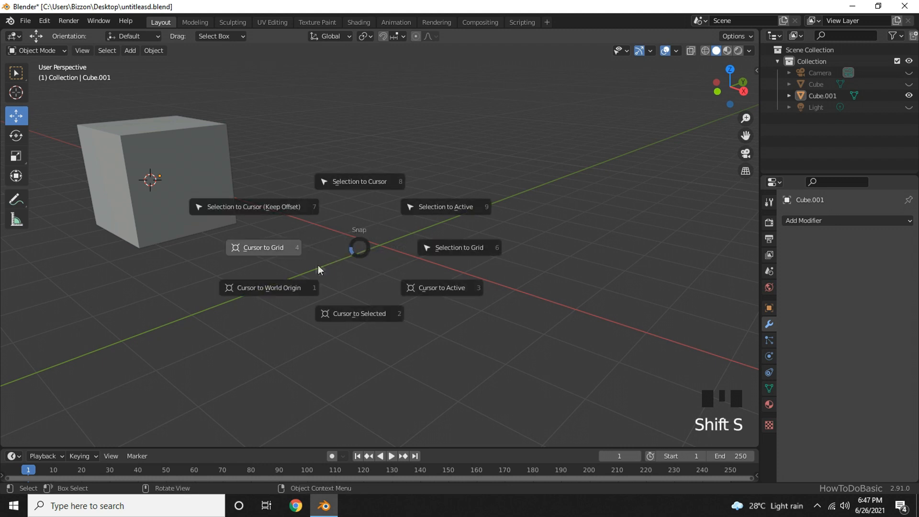
pyautogui.moveTo(267, 290)
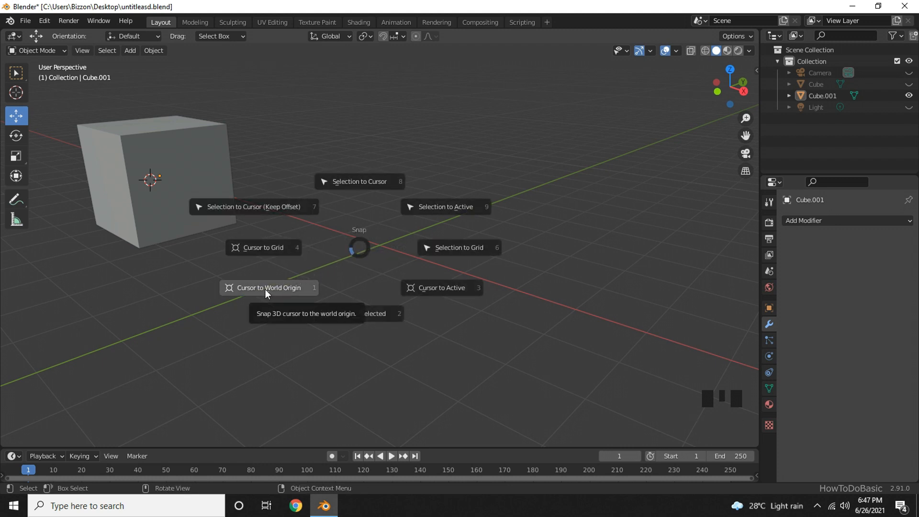
# Snap the 3D cursor to the world origin via the Shift+S pie menu.
pyautogui.click(269, 288)
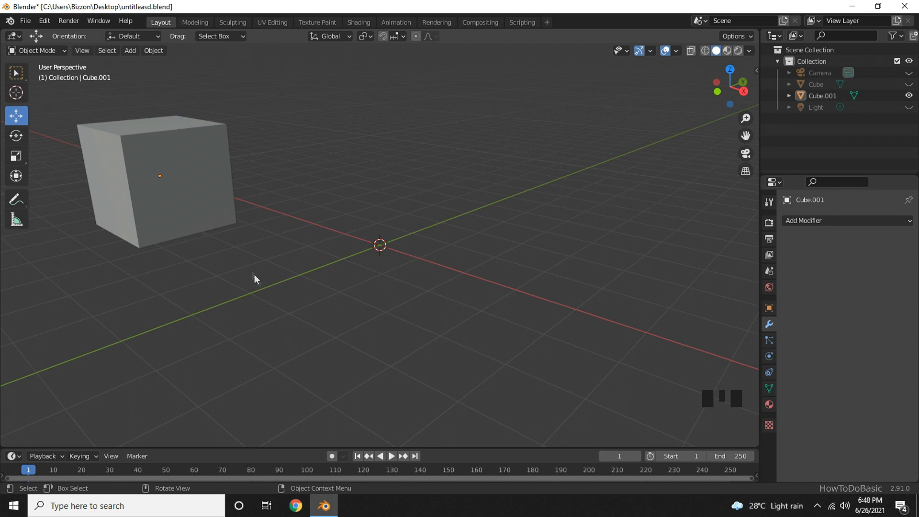
pyautogui.moveTo(206, 224)
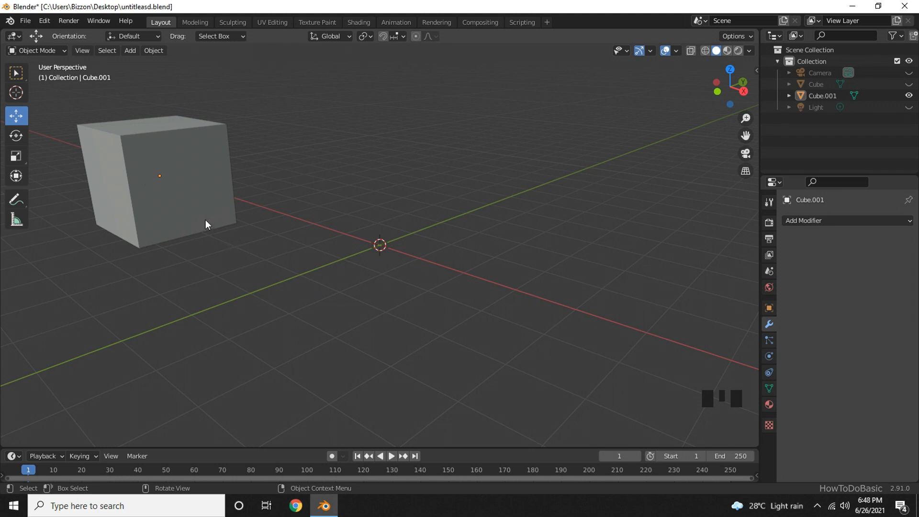
pyautogui.moveTo(210, 217)
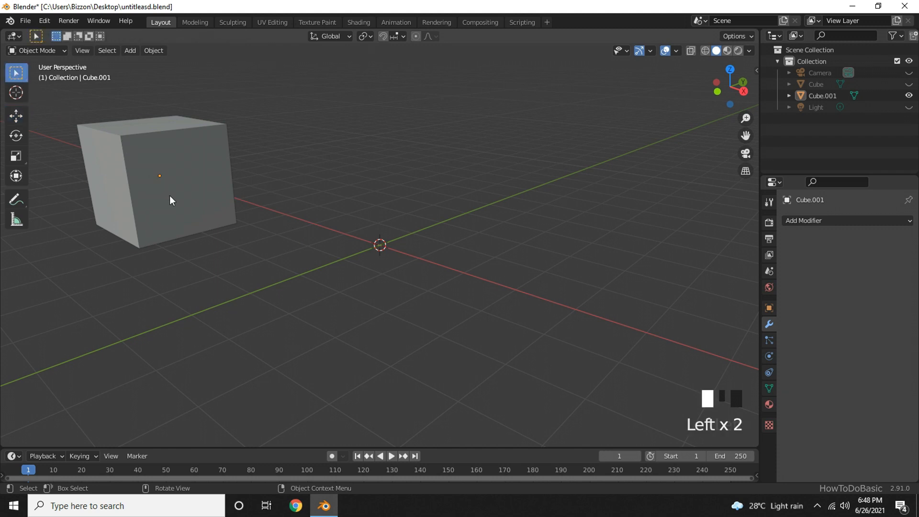
# Select the cube and snap it onto the cursor with Selection to Cursor.
pyautogui.click(171, 200)
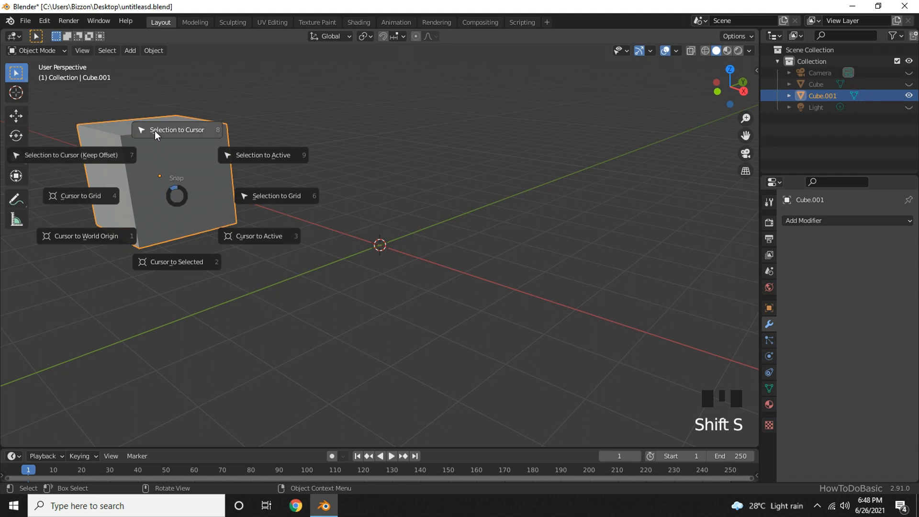
pyautogui.click(177, 130)
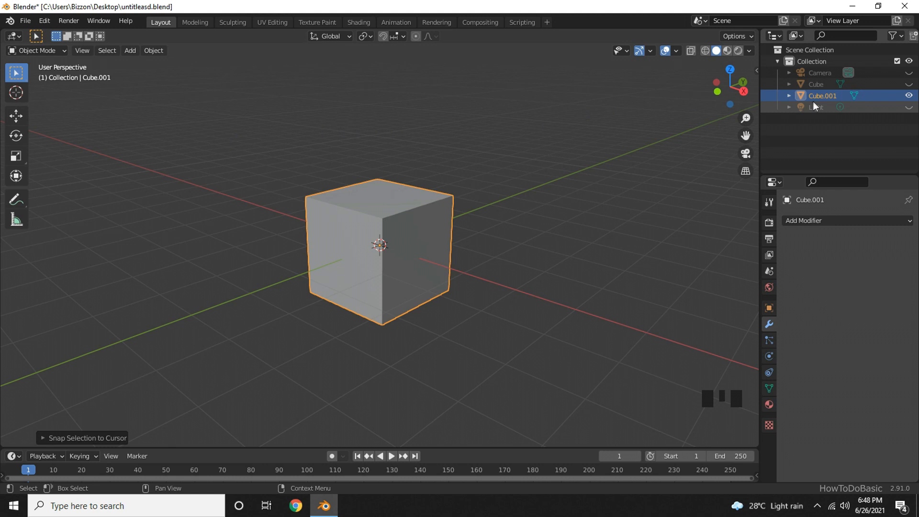
# Rename Cube.001 to 'sphere' in the Outliner.
pyautogui.doubleClick(822, 95)
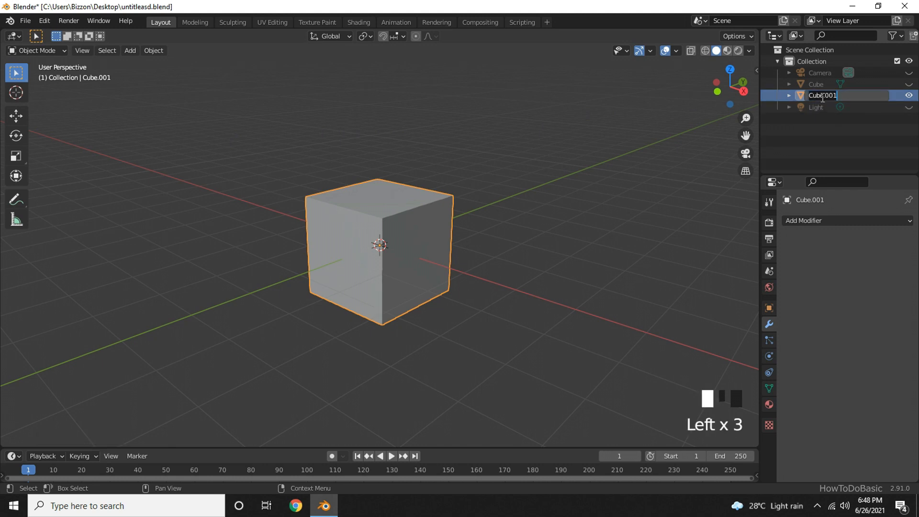
pyautogui.write('sphere')
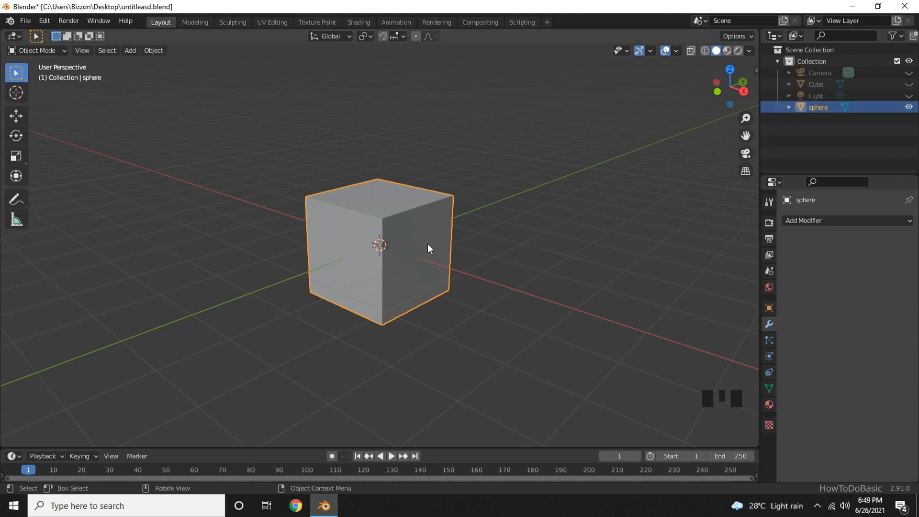
pyautogui.moveTo(88, 94)
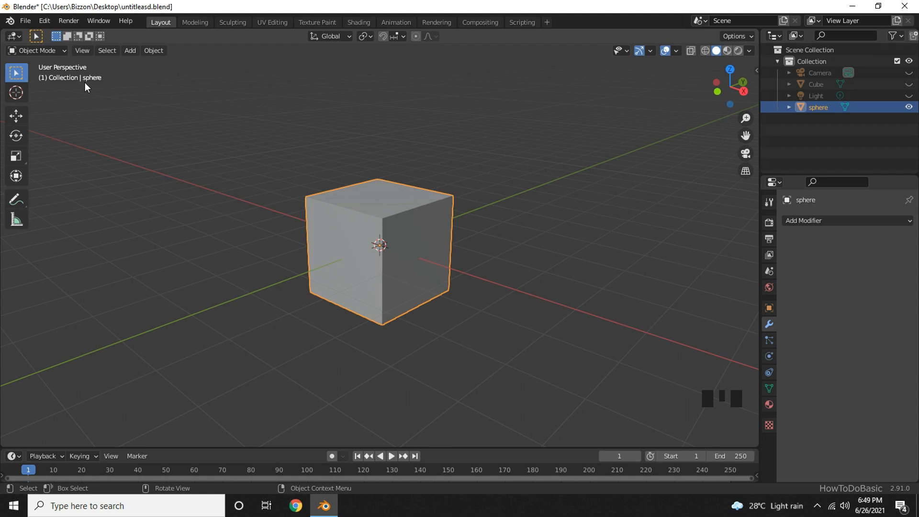
pyautogui.moveTo(583, 323)
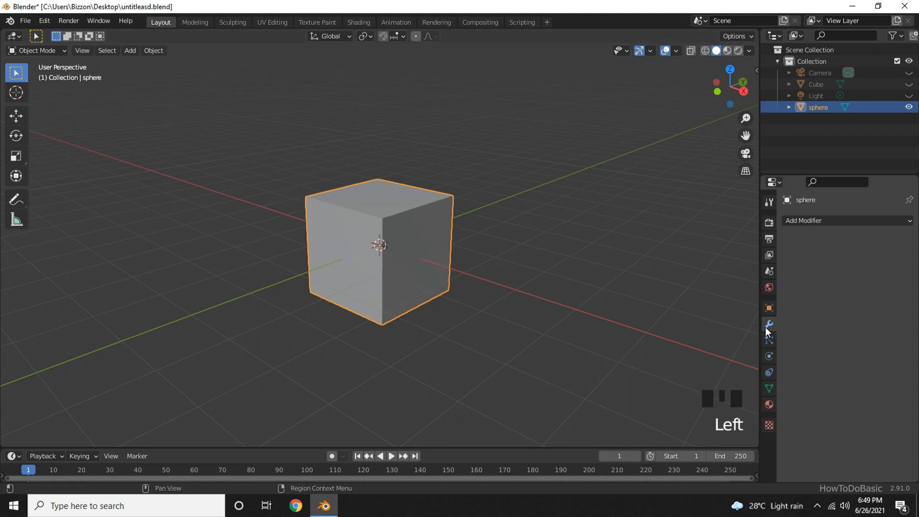
# Add a Subdivision Surface modifier to 'sphere' with viewport levels 6.
pyautogui.click(846, 221)
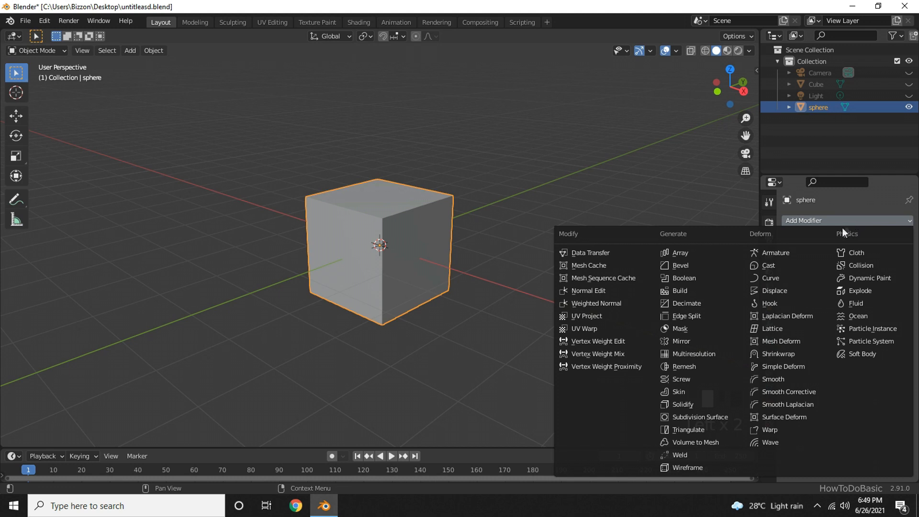
pyautogui.moveTo(700, 417)
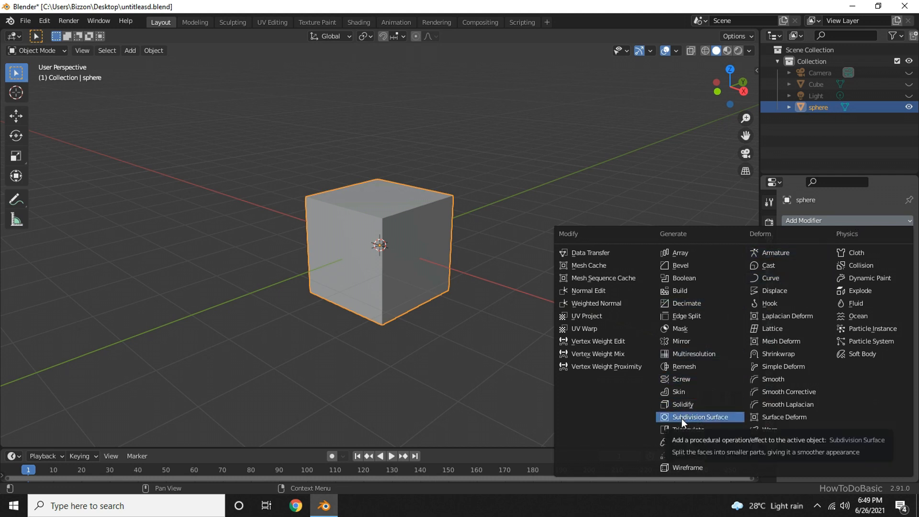
pyautogui.click(688, 417)
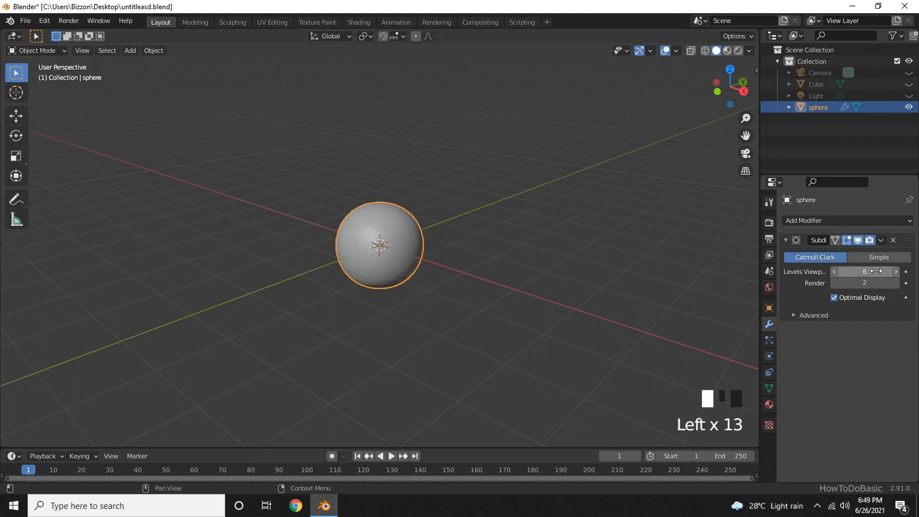
pyautogui.scroll(3)
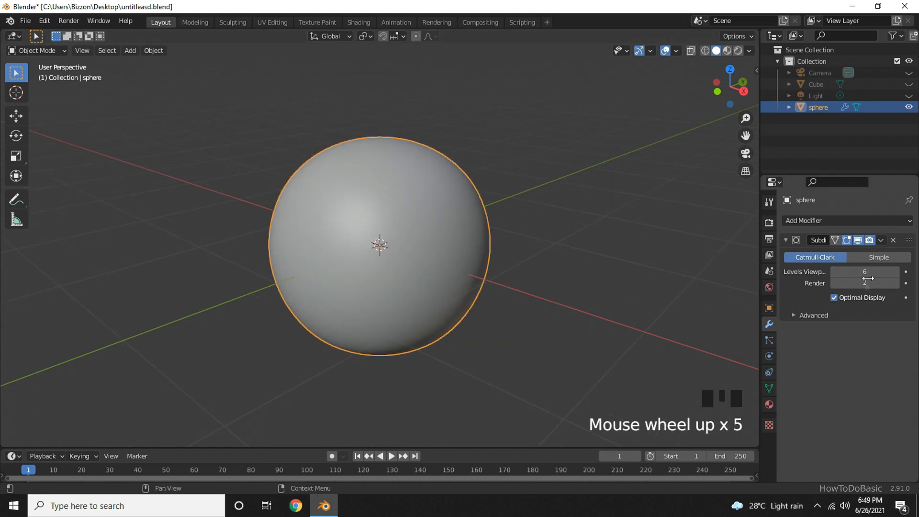
pyautogui.moveTo(859, 272)
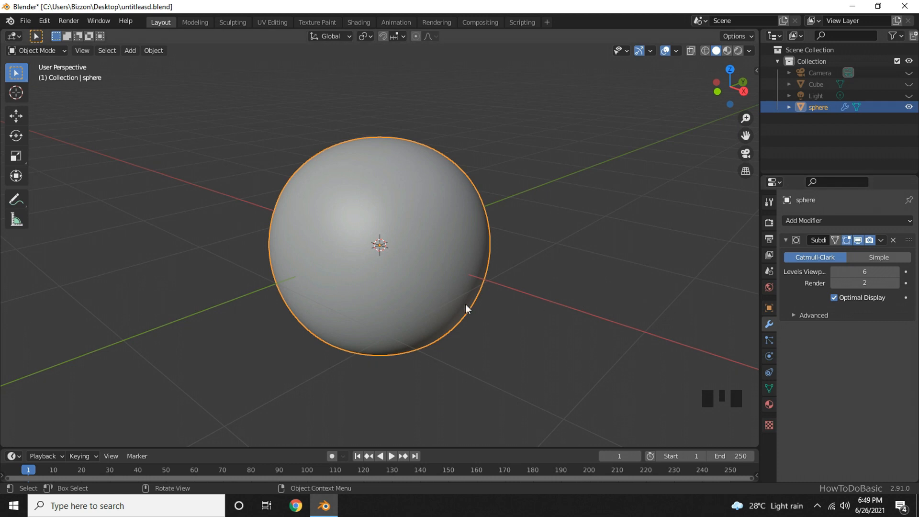
pyautogui.moveTo(450, 309)
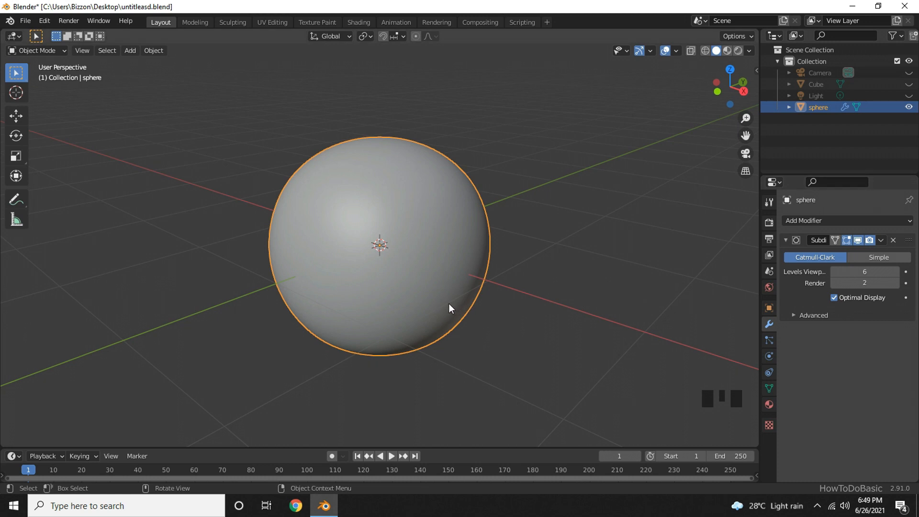
pyautogui.moveTo(416, 305)
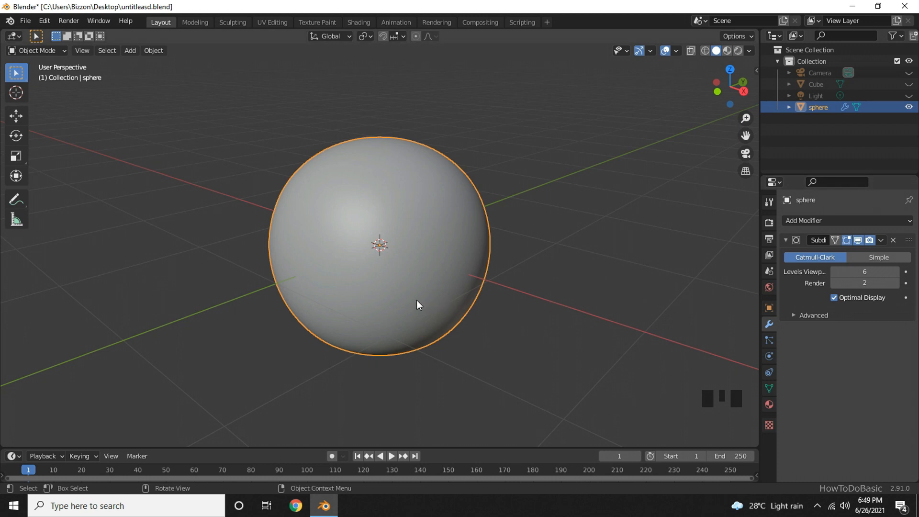
pyautogui.moveTo(426, 306)
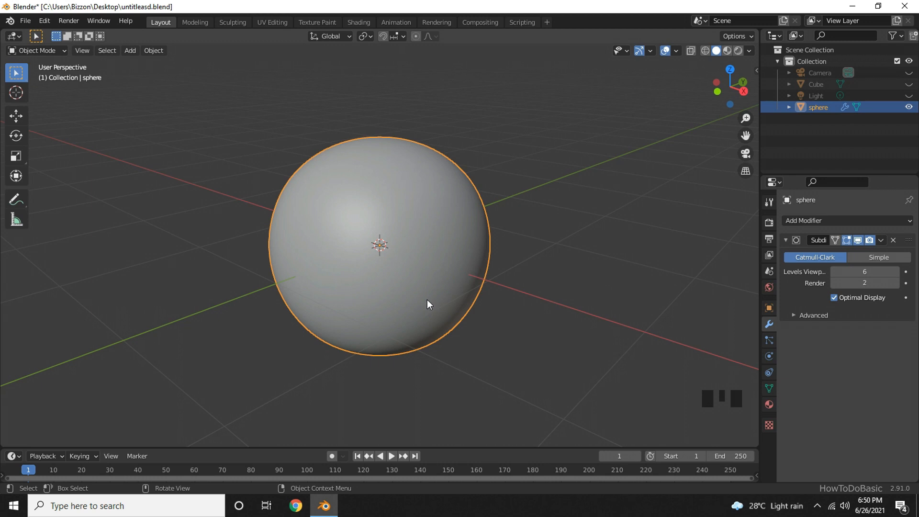
# Switch to Front Orthographic view with Numpad 1.
pyautogui.press('NUMPAD_1')
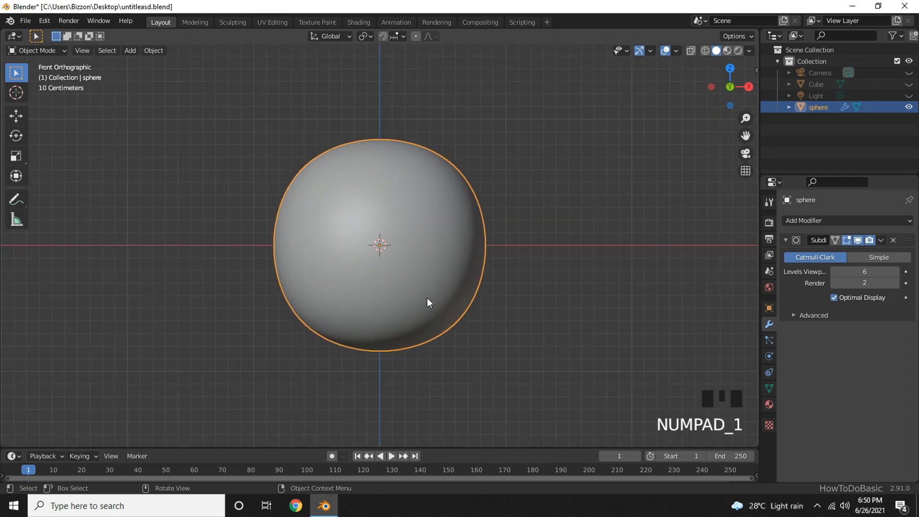
pyautogui.moveTo(459, 175)
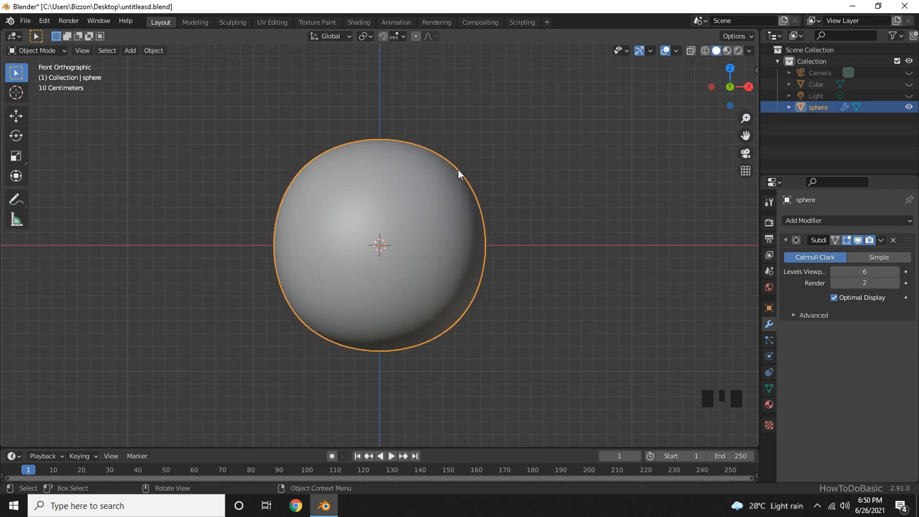
pyautogui.moveTo(477, 186)
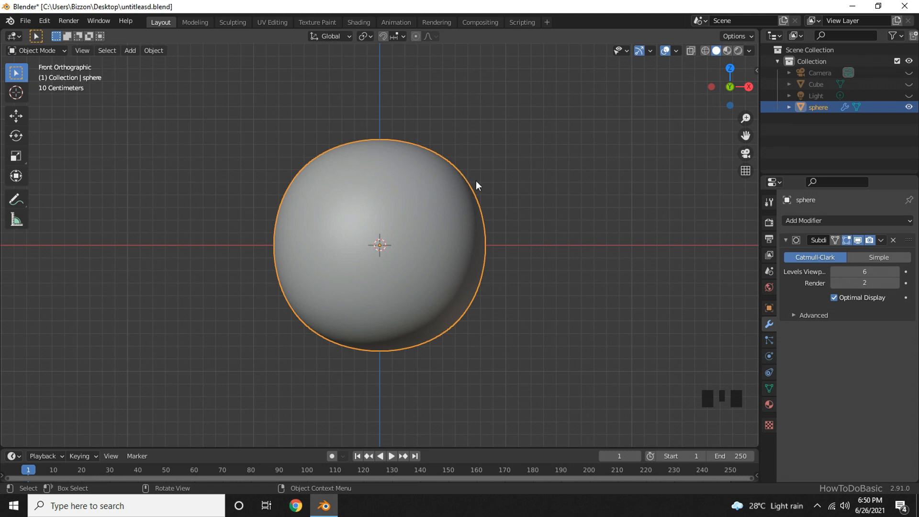
pyautogui.moveTo(456, 221)
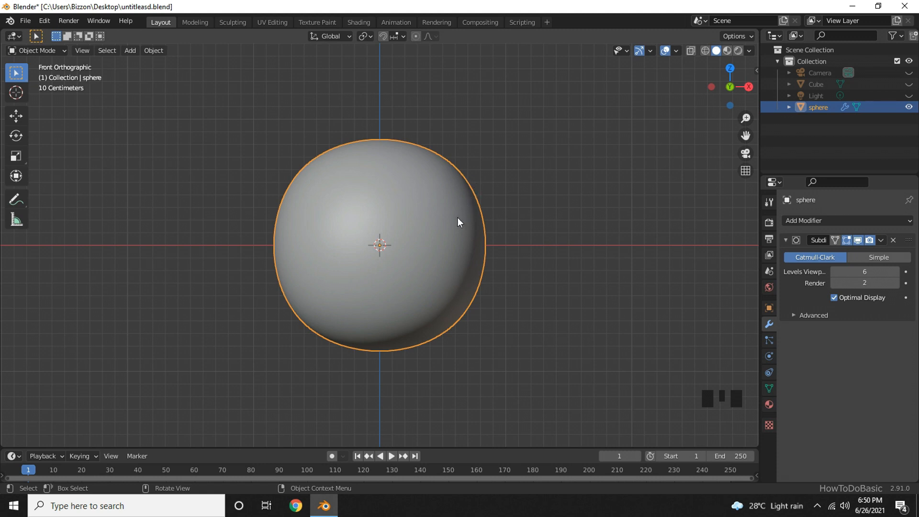
pyautogui.moveTo(447, 227)
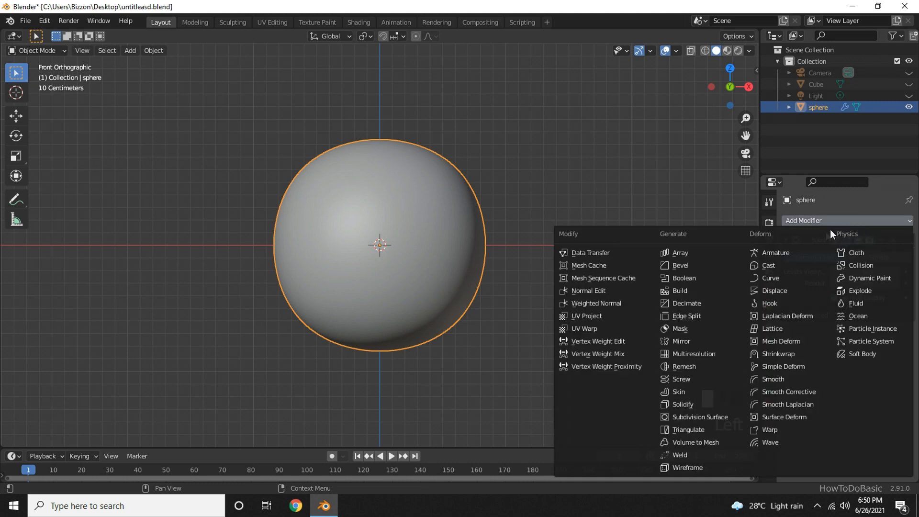
pyautogui.moveTo(775, 253)
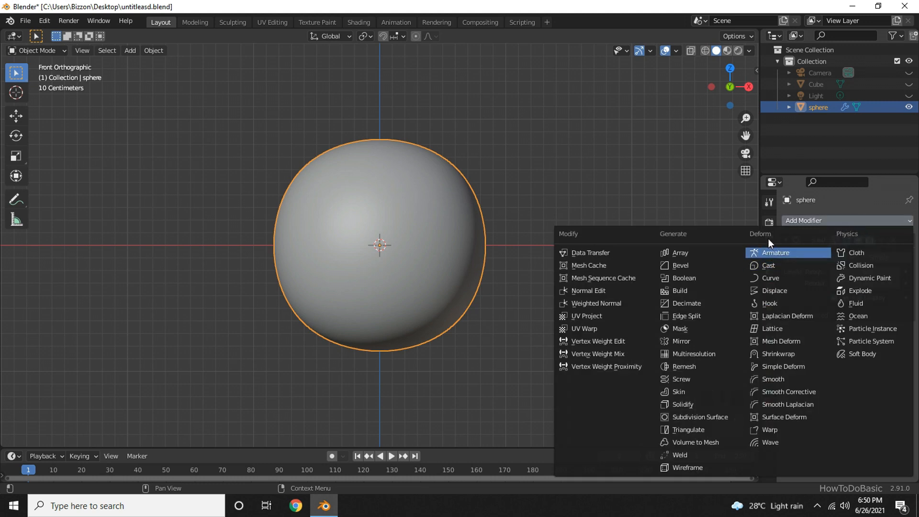
# Add a Cast modifier set to Sphere with factor 1.
pyautogui.click(767, 265)
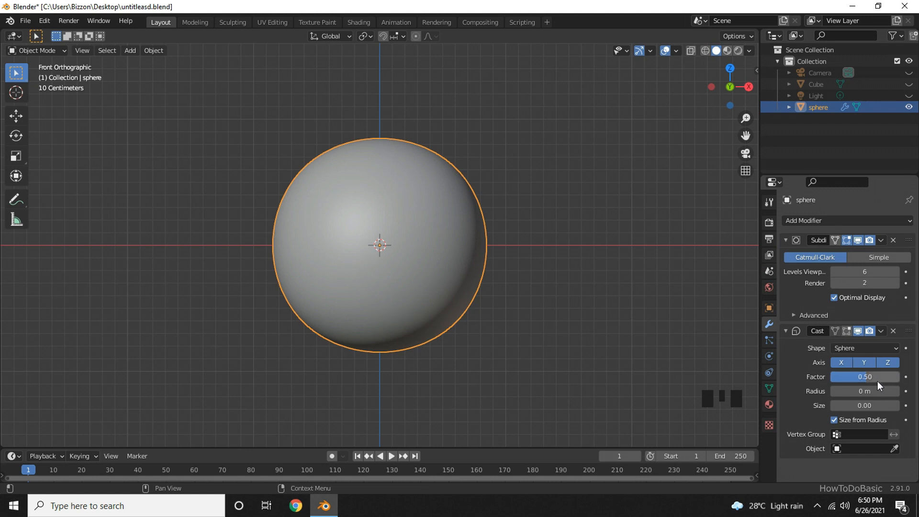
pyautogui.moveTo(865, 383)
pyautogui.write('1')
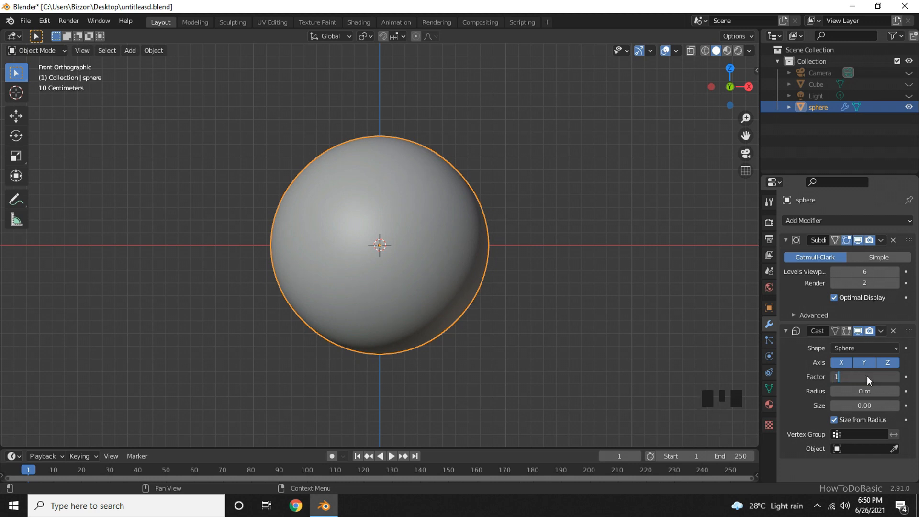
pyautogui.press('Return')
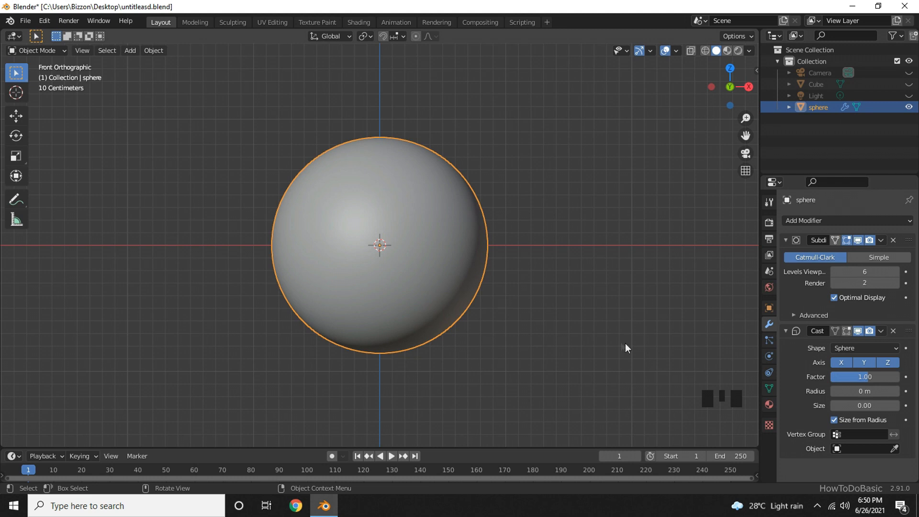
pyautogui.moveTo(538, 327)
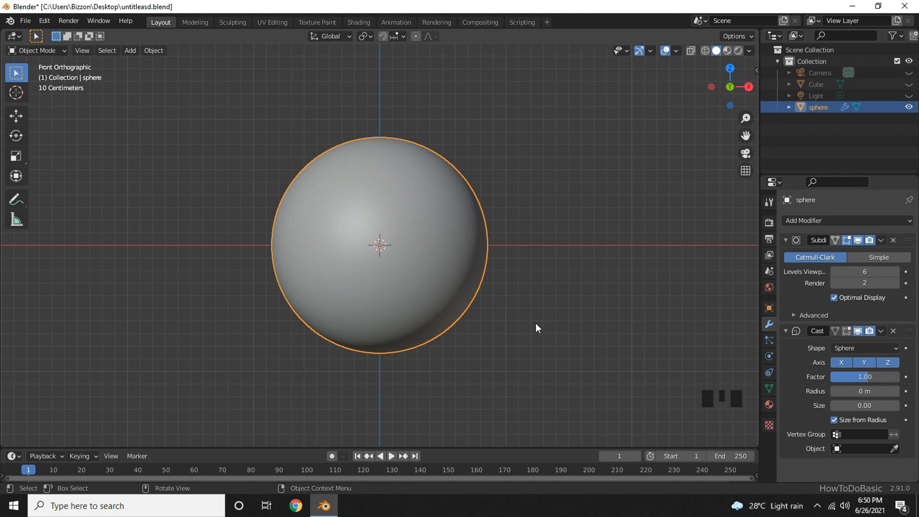